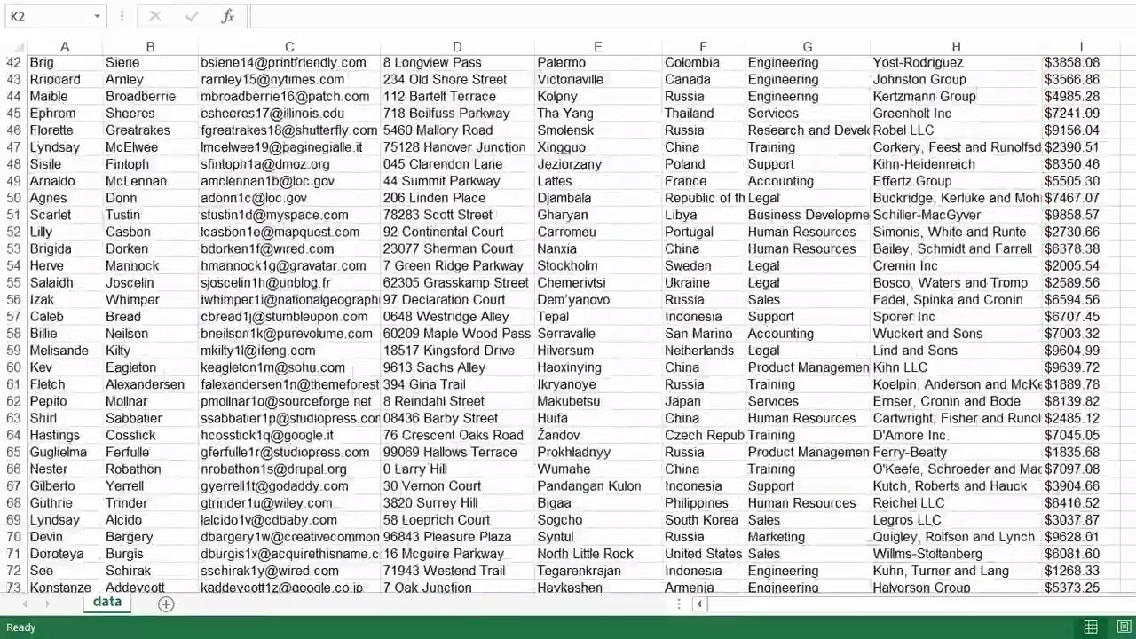
Scroll down through the customer data rows in the Excel sheet.
scroll("down", 3)
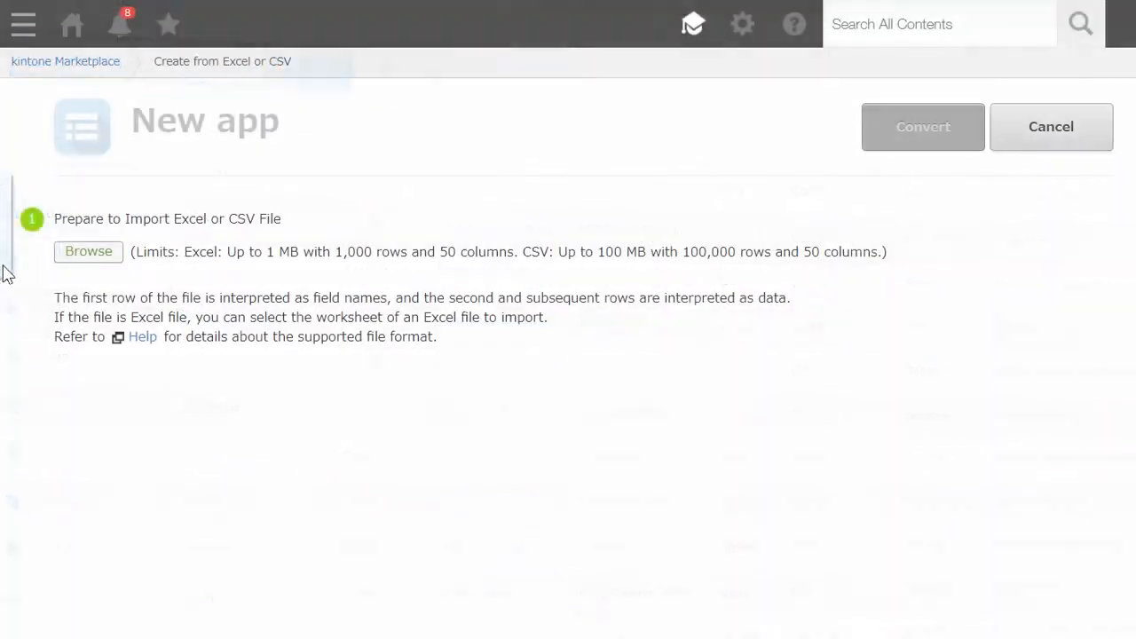
Import Prospects & Customers.xlsx, review the preview, and convert it into a 650-record app.
left_click(88, 251)
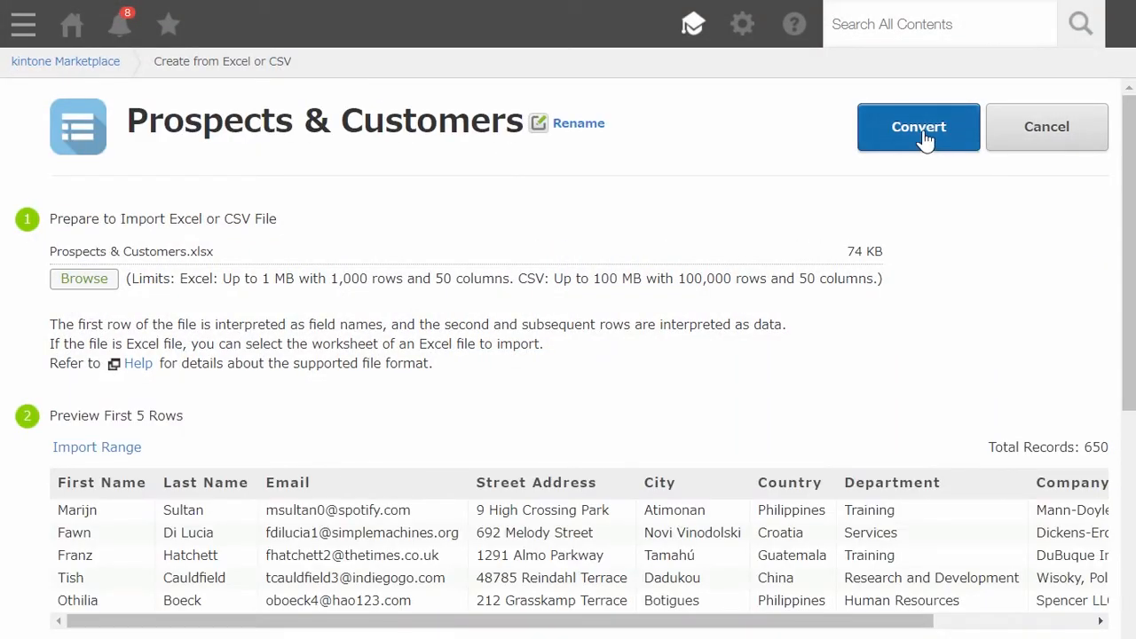
left_click(919, 126)
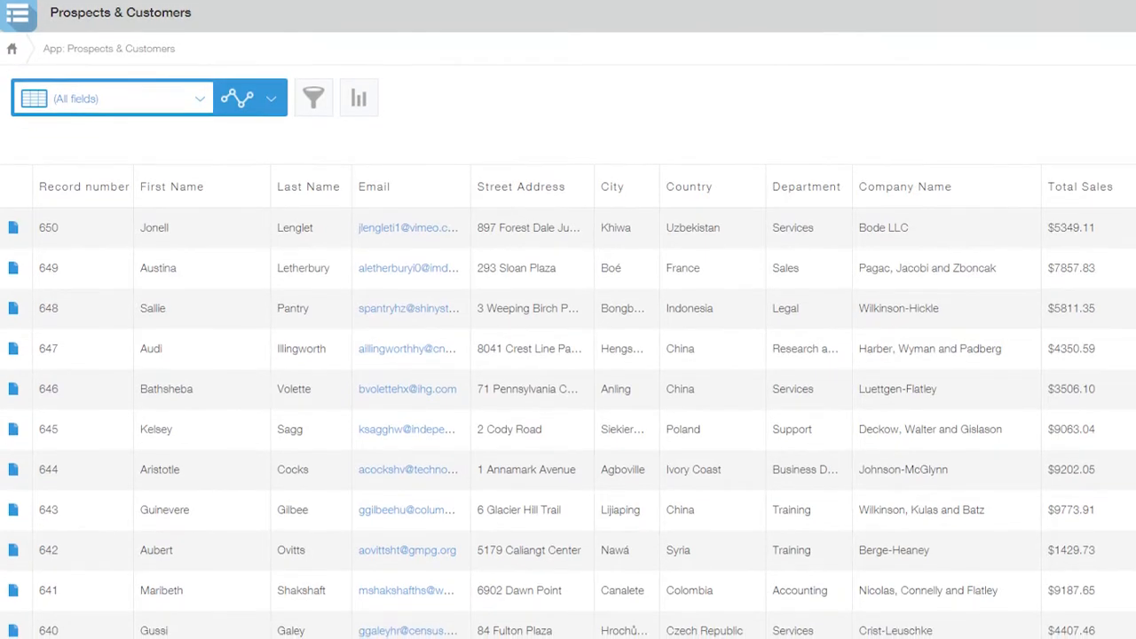
scroll("down", 3)
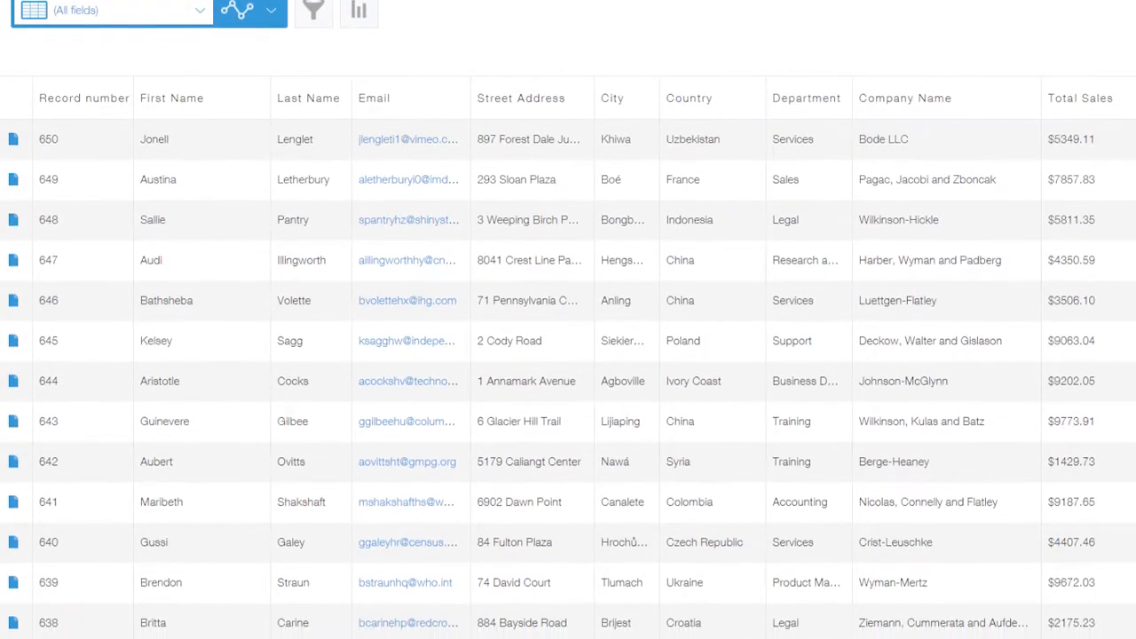
left_click(251, 12)
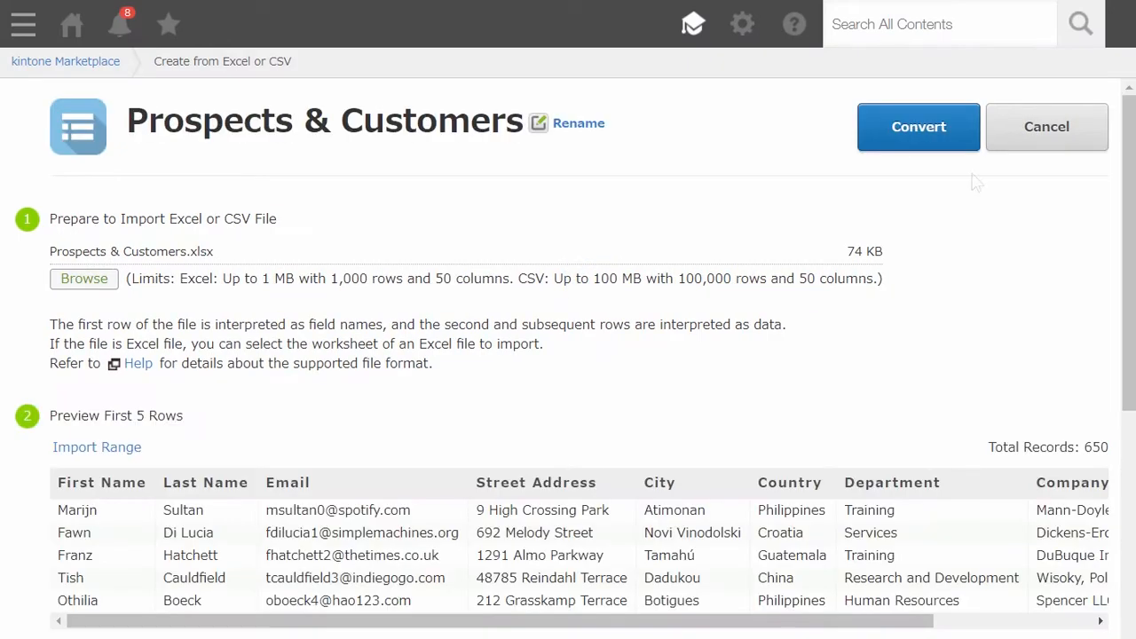
left_click(919, 126)
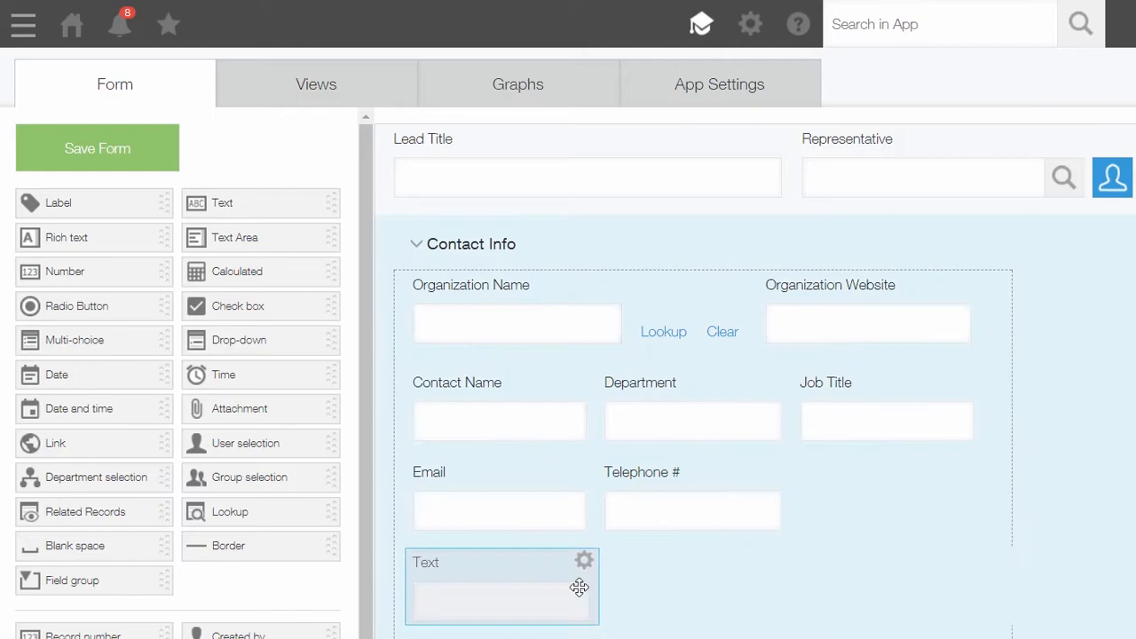
Place a Text field in the Contact Info group below Email.
left_click(584, 561)
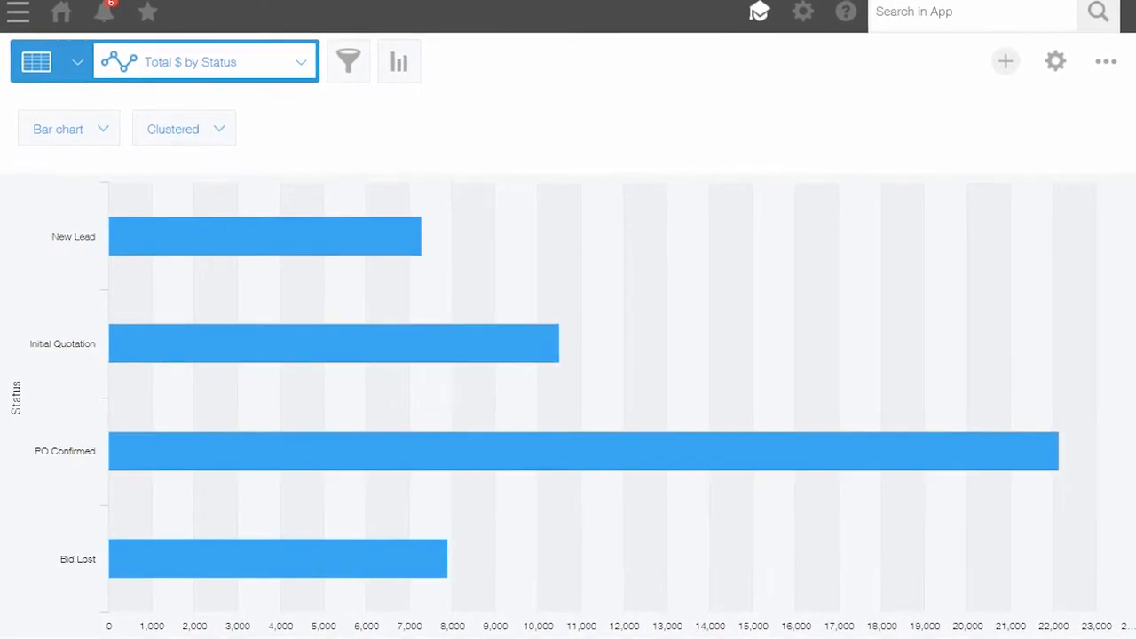
Switch from the Total $ by Status chart to another saved sales graph.
left_click(58, 129)
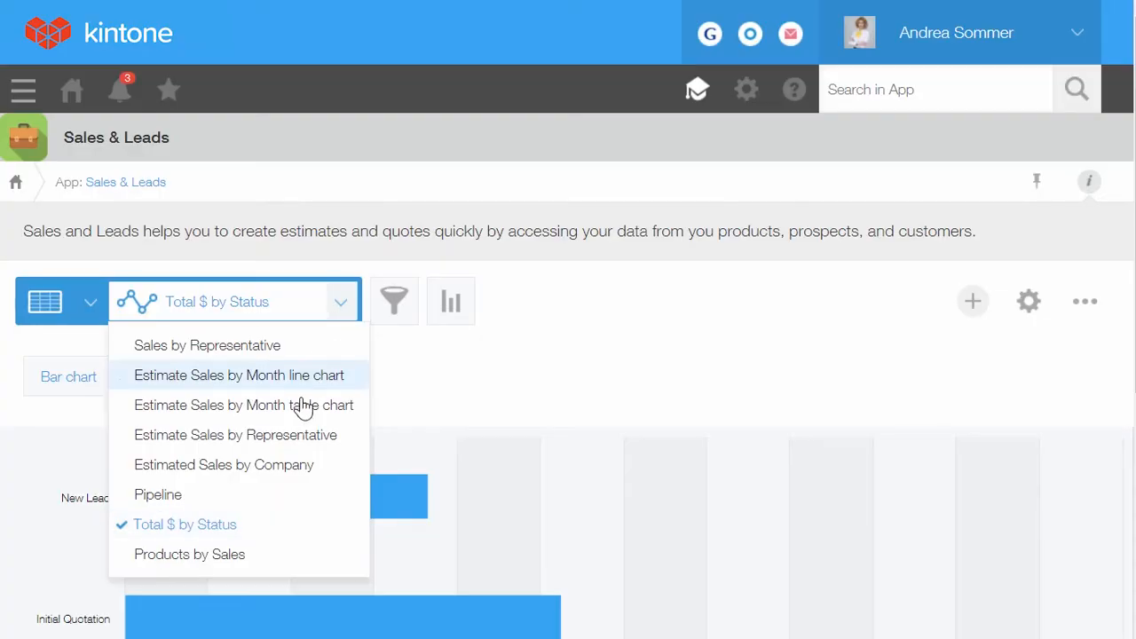
left_click(224, 464)
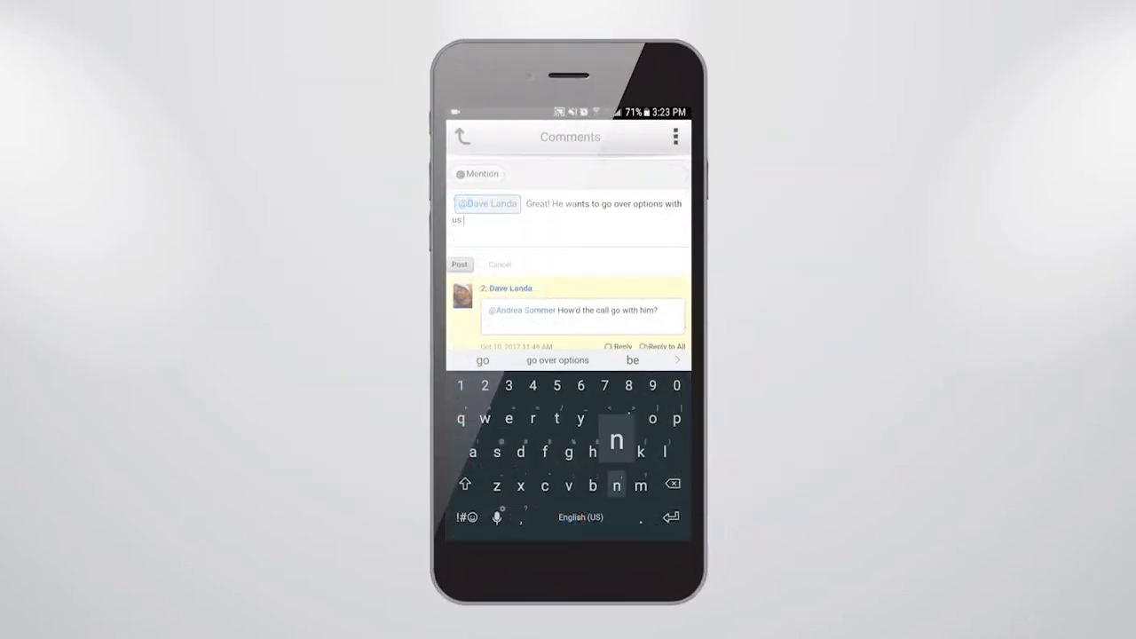
Post the reply mentioning the colleague about going over options.
left_click(459, 265)
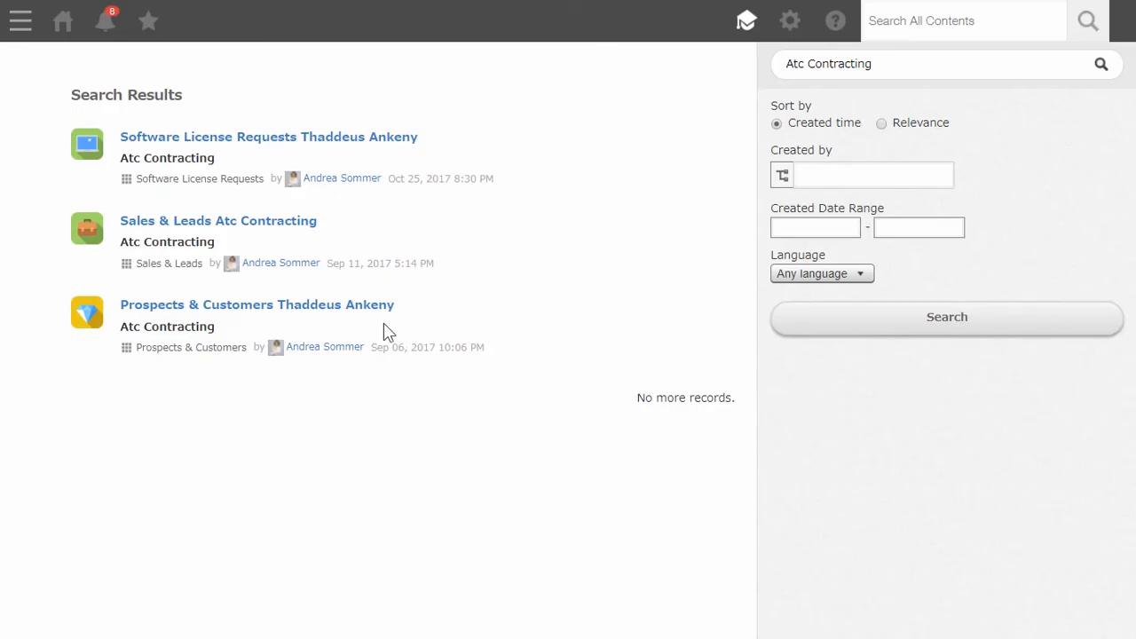
Search all contents for 'Atc Contracting' to list matching records across apps.
left_click(256, 305)
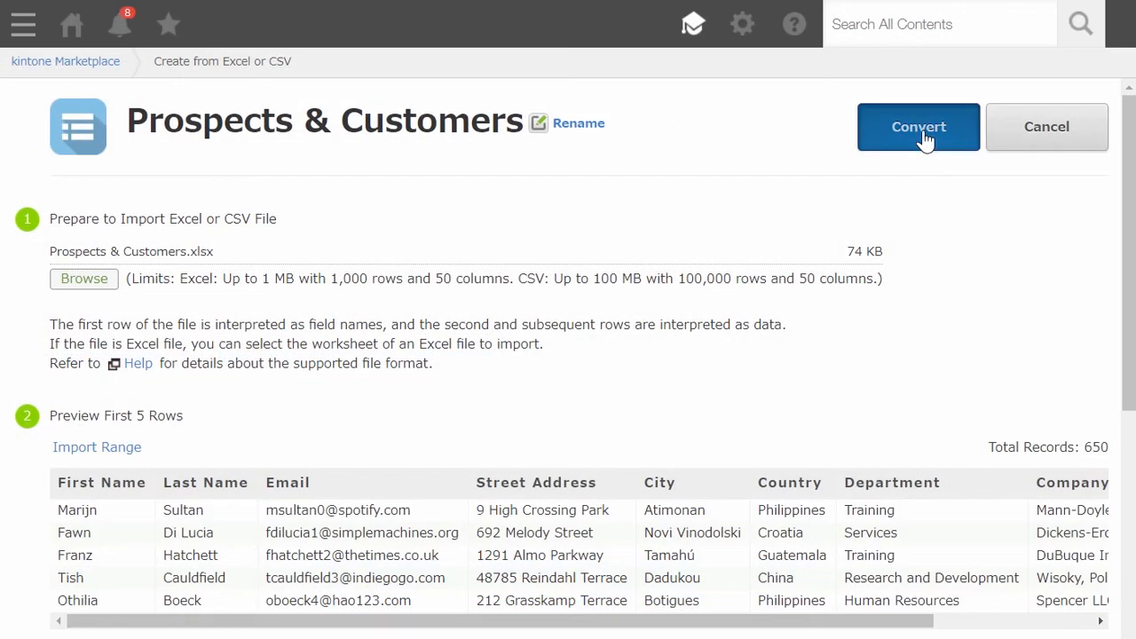
left_click(919, 126)
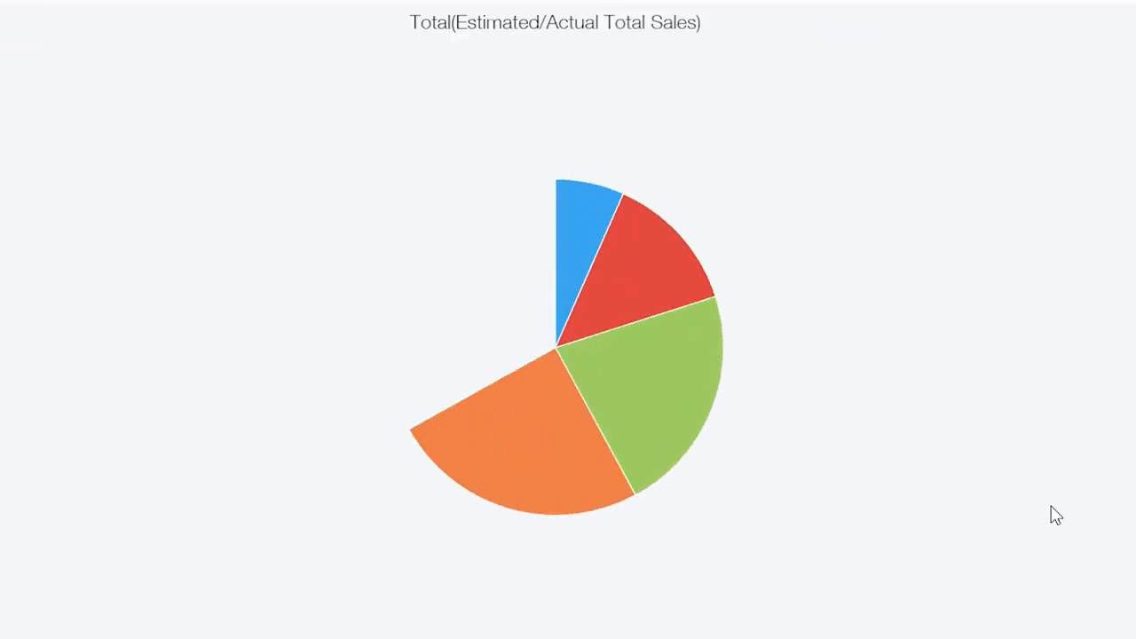